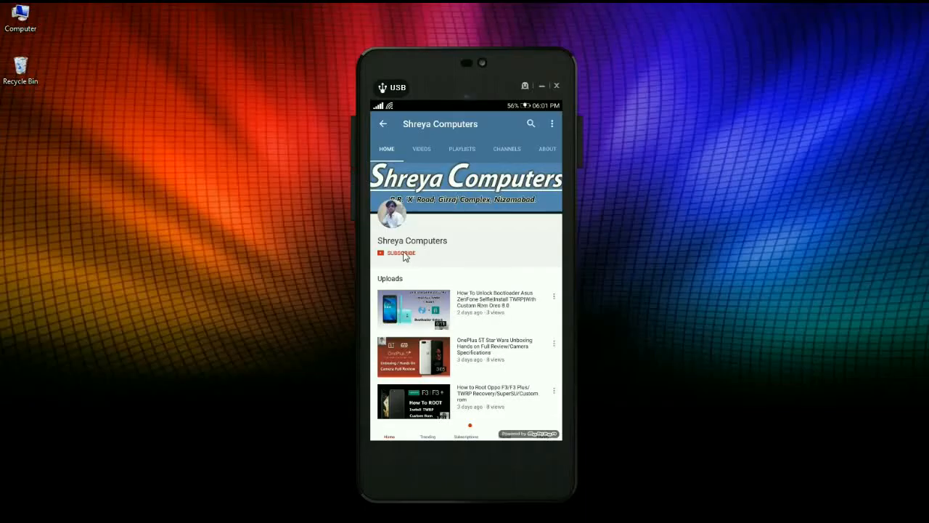
- Subscribe to the Shreya Computers channel and enable all its notifications
click(399, 252)
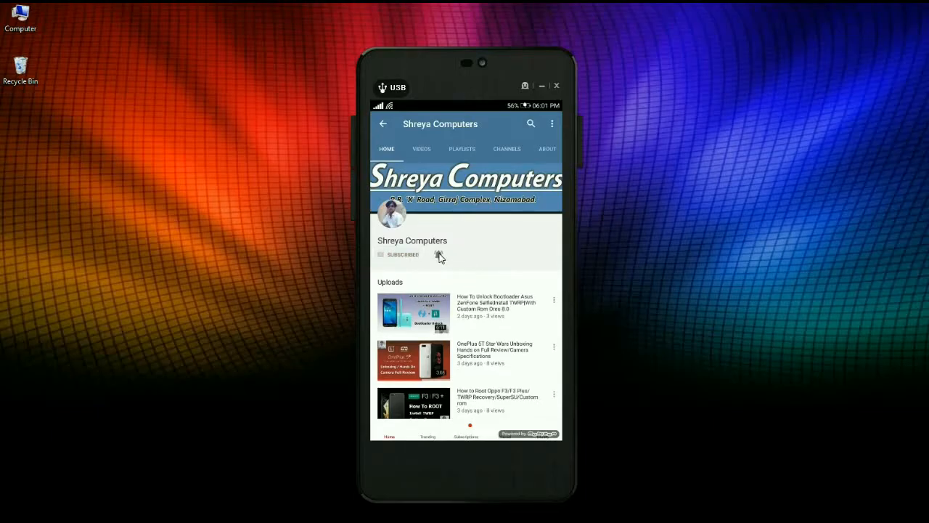
click(438, 254)
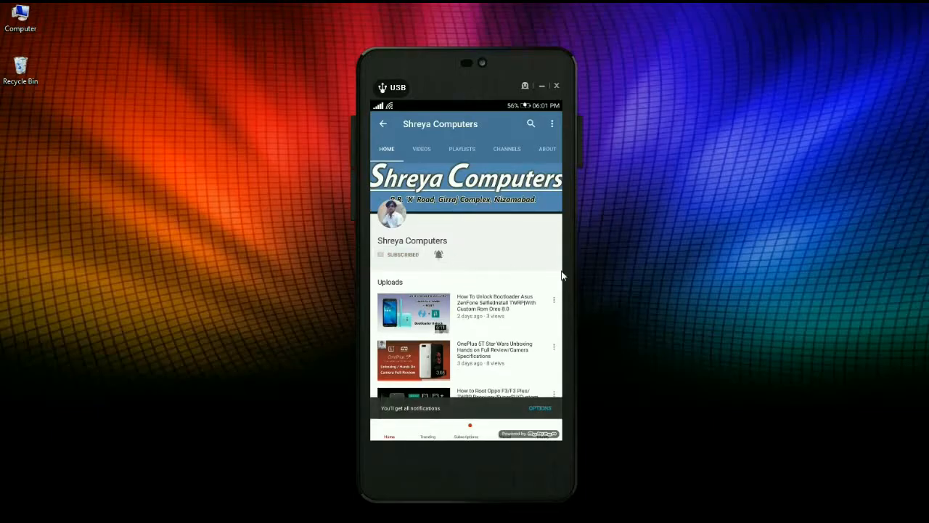
mouse_move(616, 282)
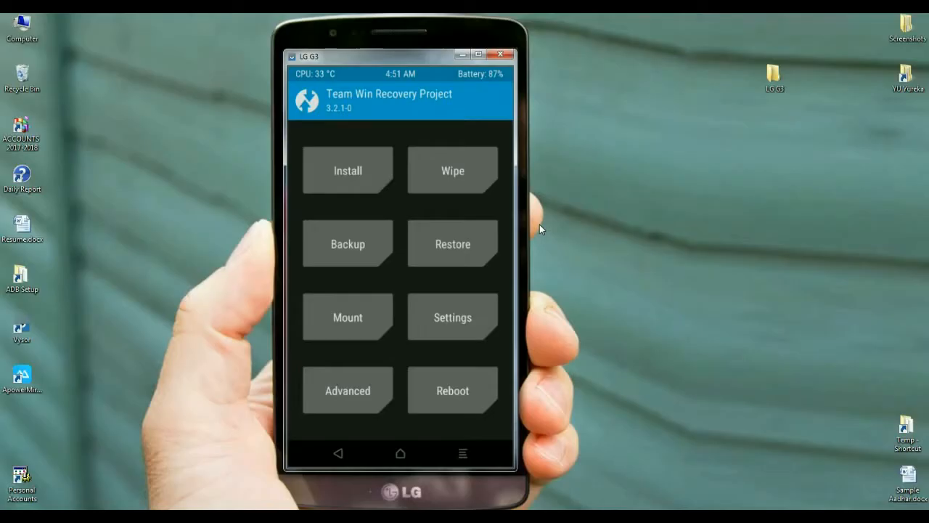
mouse_move(554, 227)
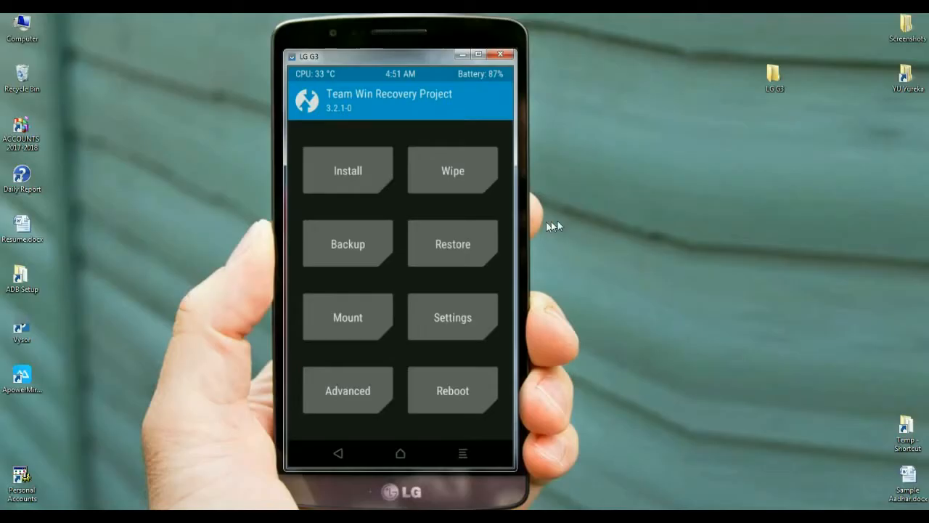
mouse_move(339, 255)
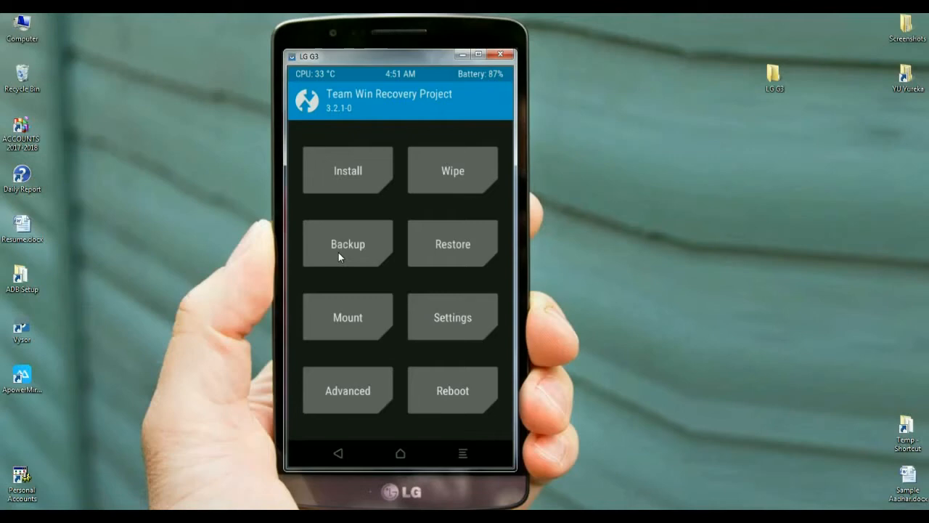
- Back up Boot, Recovery, System, Data and Modem to the micro SD card
click(347, 244)
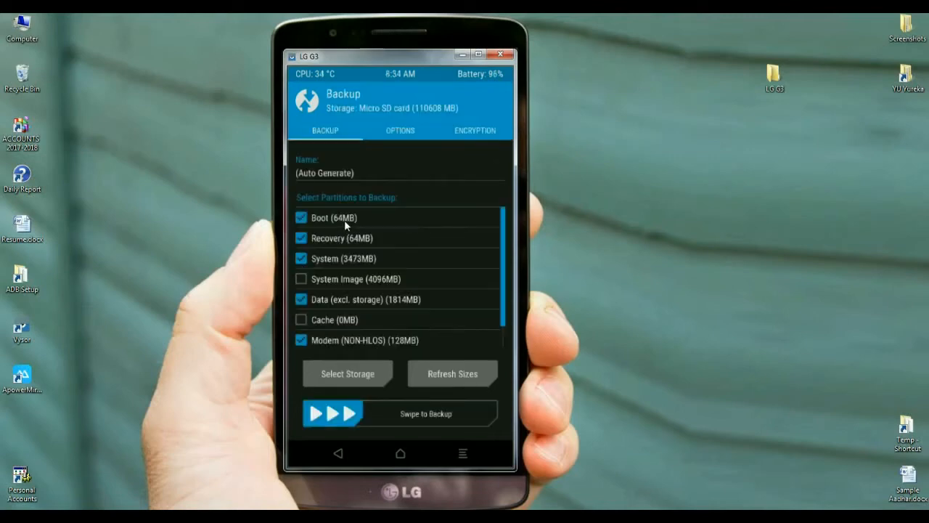
mouse_move(345, 271)
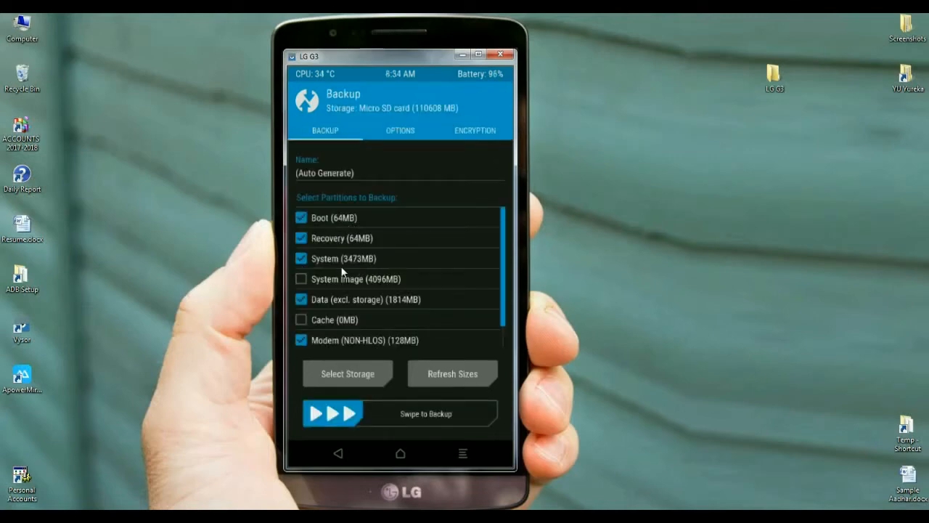
mouse_move(368, 347)
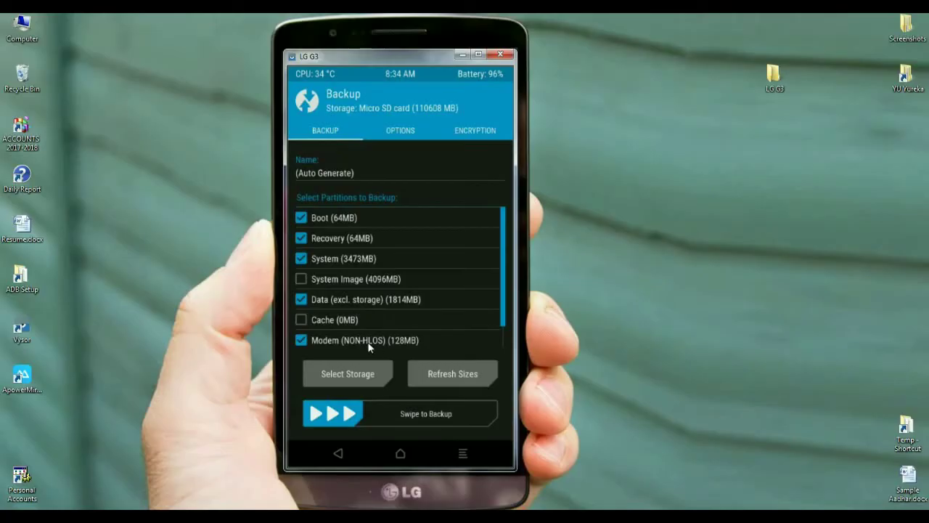
mouse_move(418, 314)
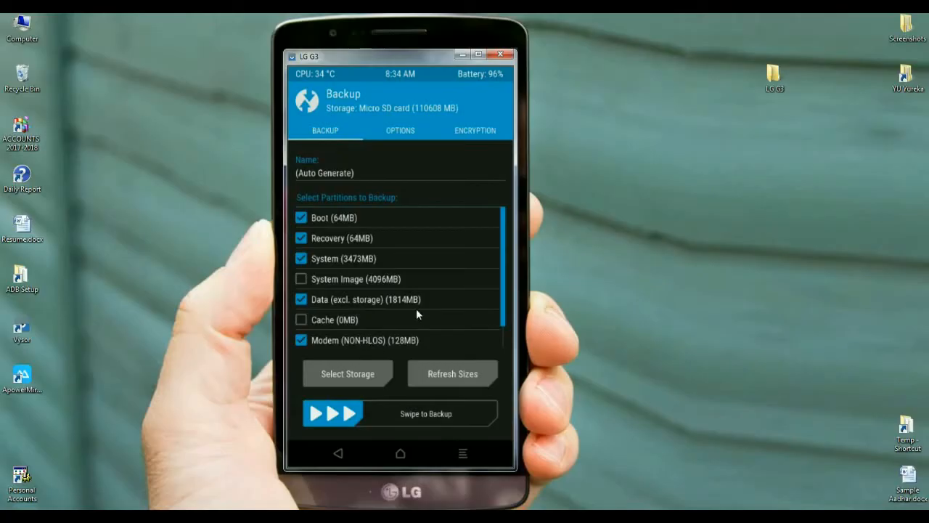
mouse_move(427, 308)
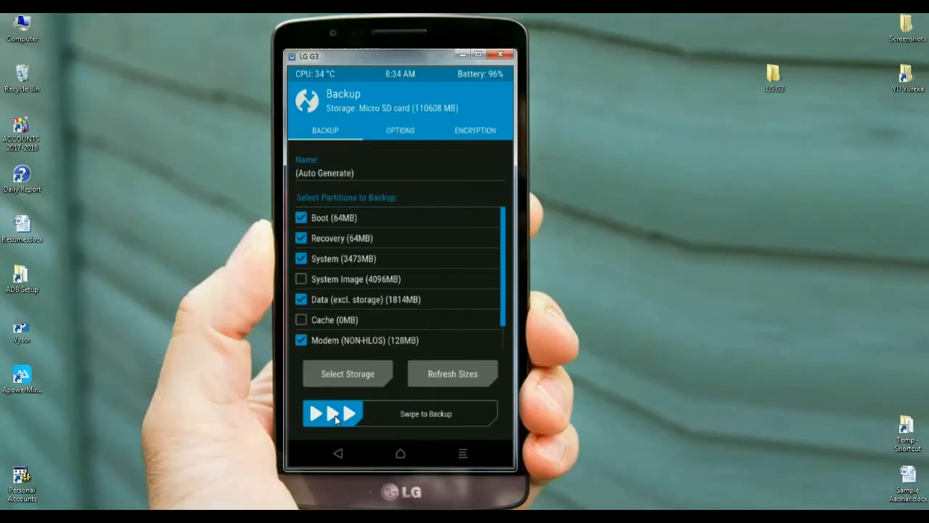
drag(333, 412, 468, 413)
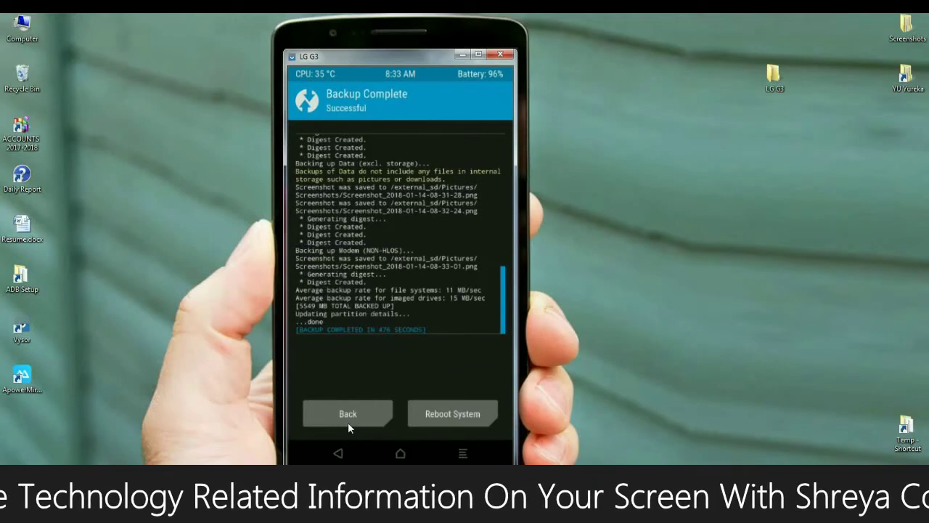
- Run an Advanced Wipe of Dalvik/ART Cache, System, Data and Cache
click(347, 412)
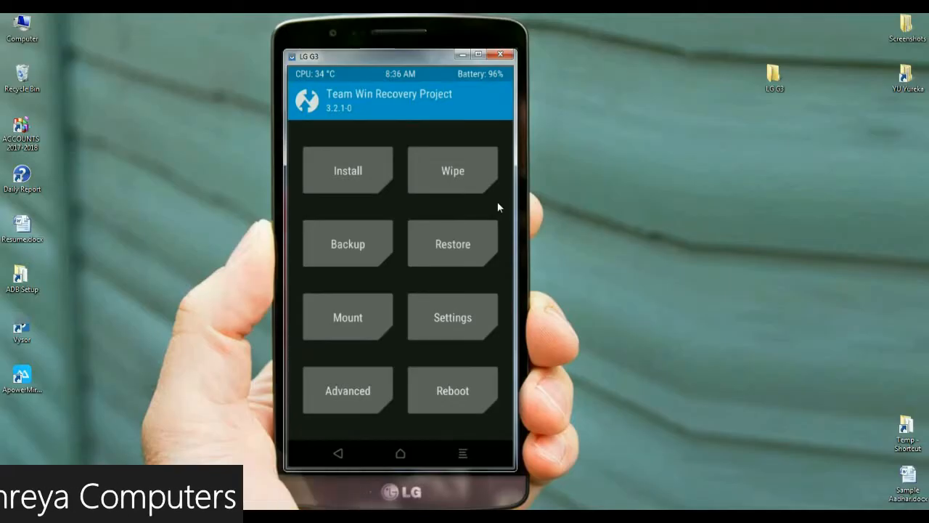
click(453, 171)
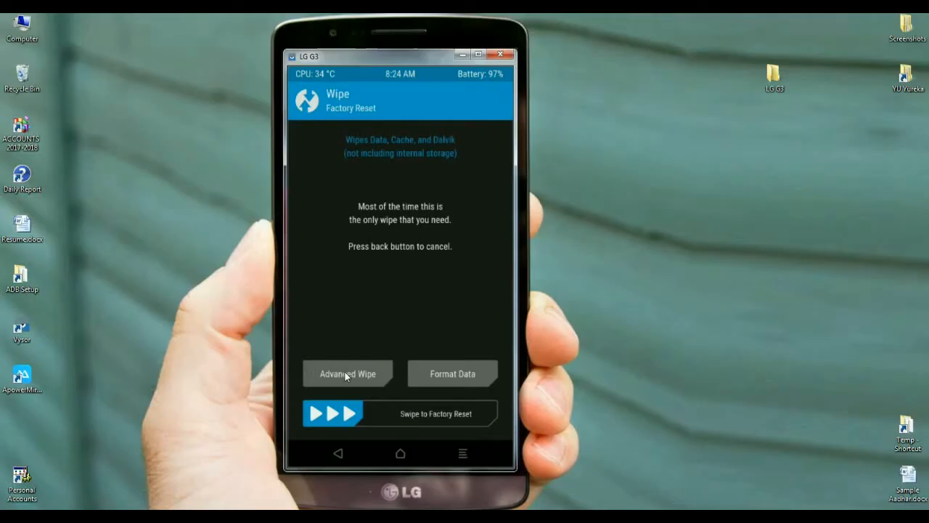
click(346, 373)
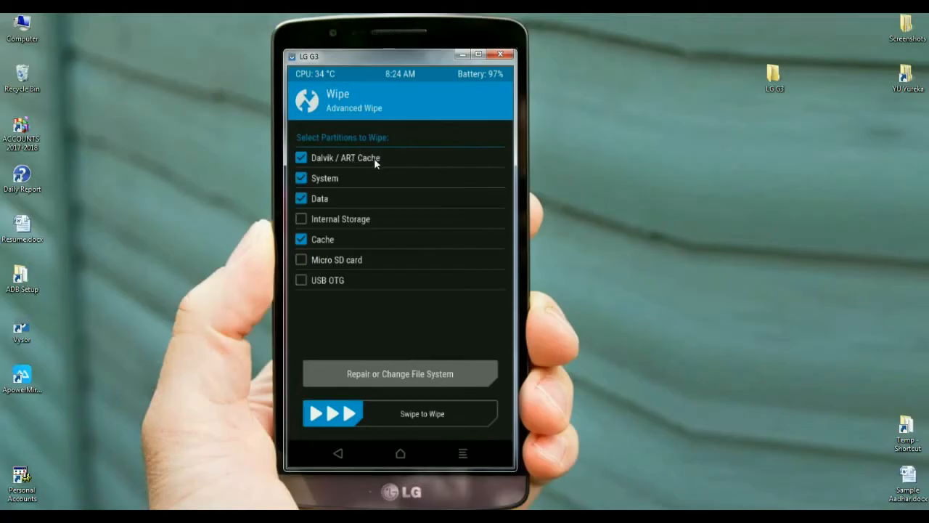
mouse_move(366, 206)
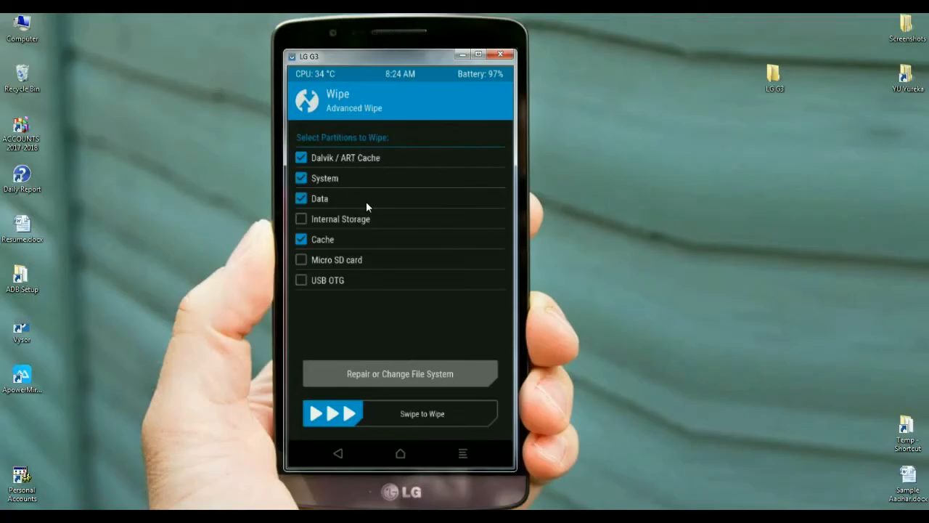
mouse_move(342, 241)
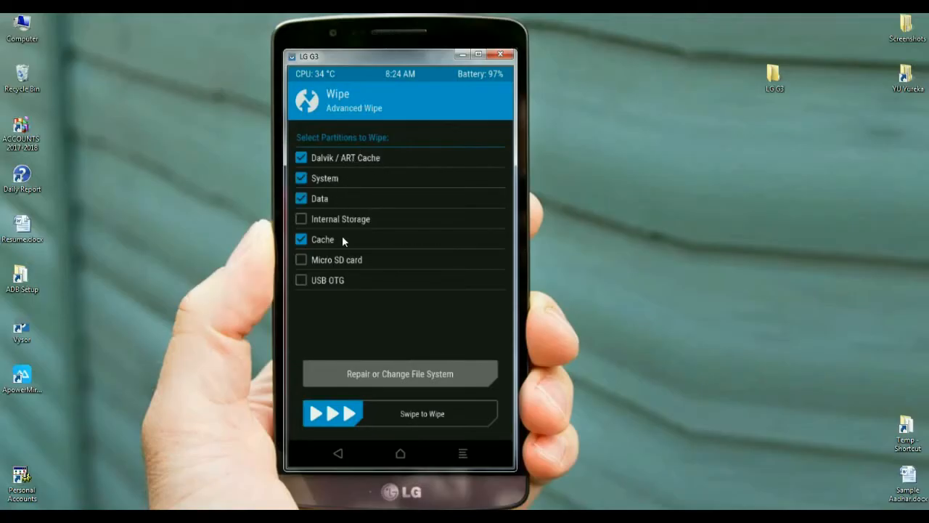
mouse_move(583, 429)
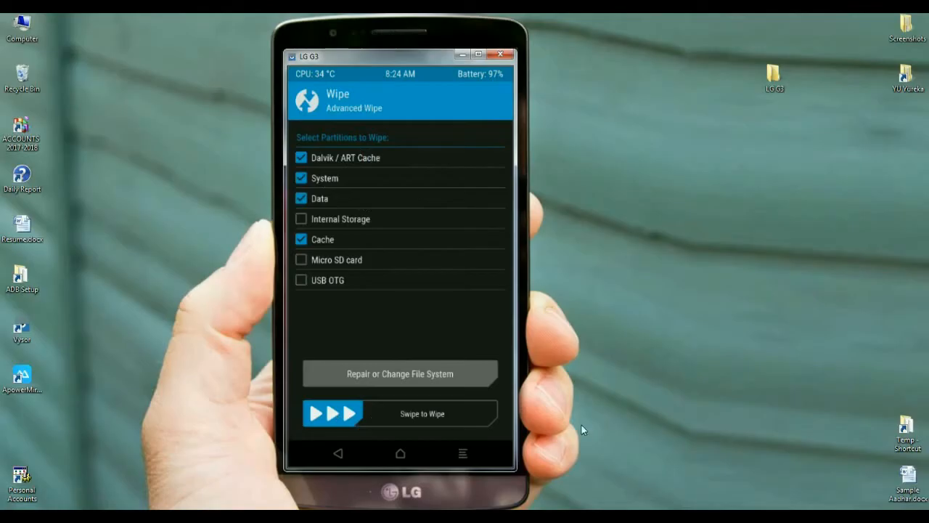
mouse_move(572, 424)
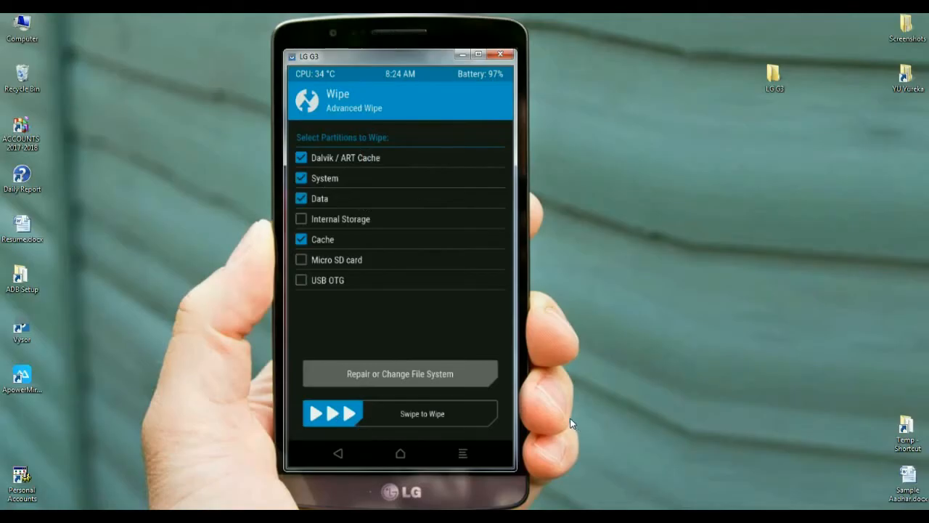
drag(319, 413, 392, 414)
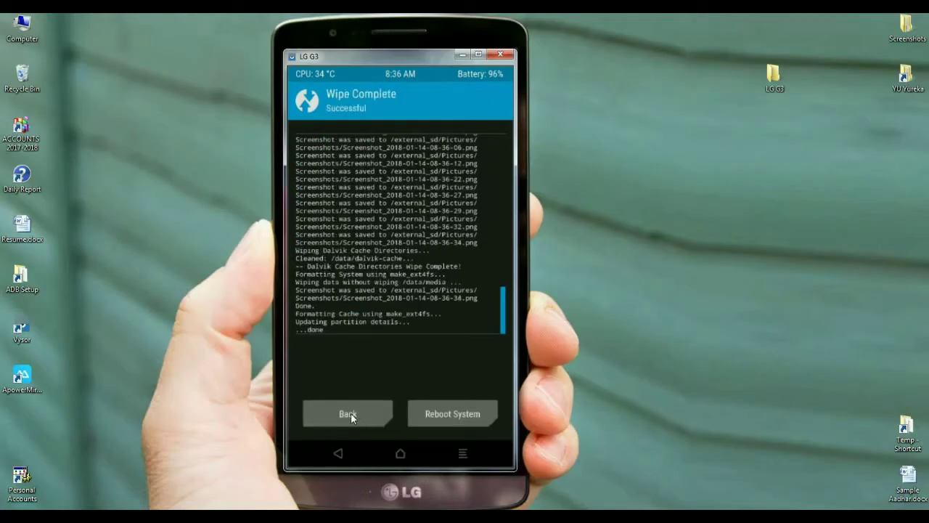
- Install the Android Oreo 8.1 Beta unofficial zip from the micro SD card
click(346, 414)
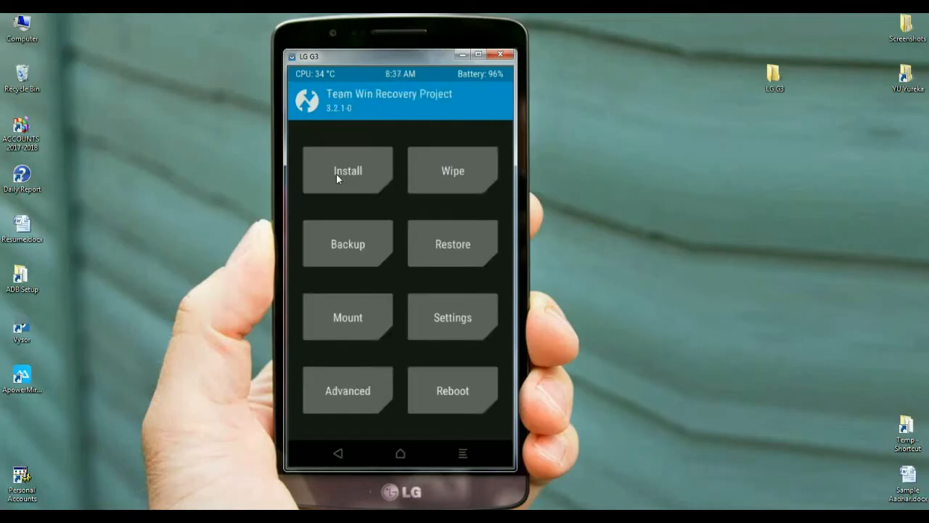
click(347, 171)
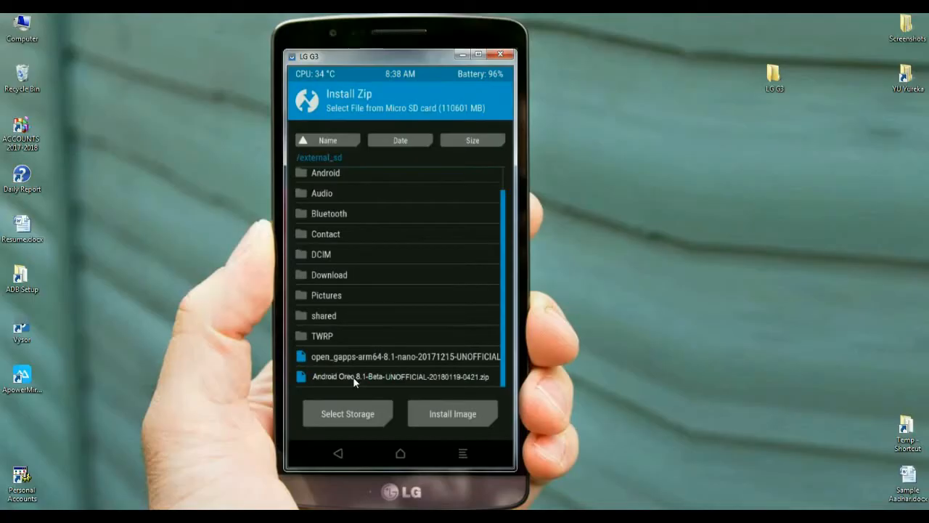
click(399, 375)
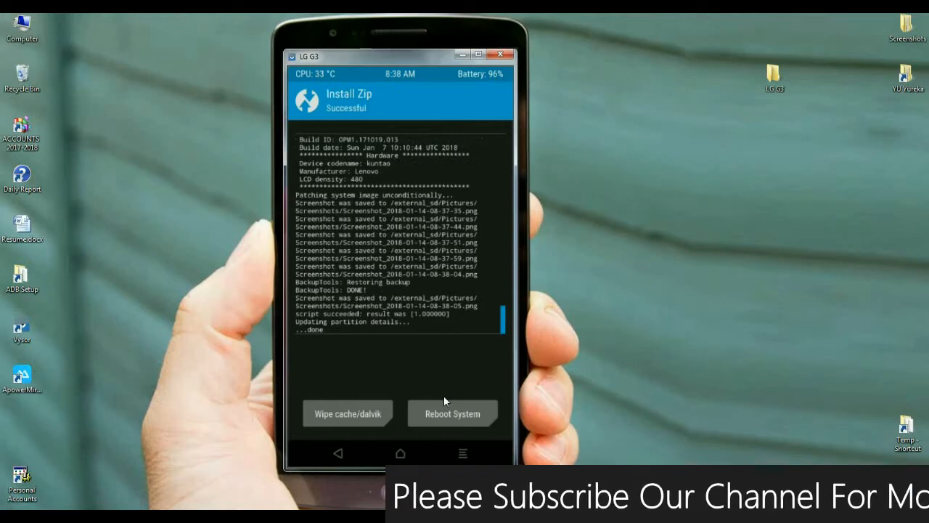
mouse_move(424, 371)
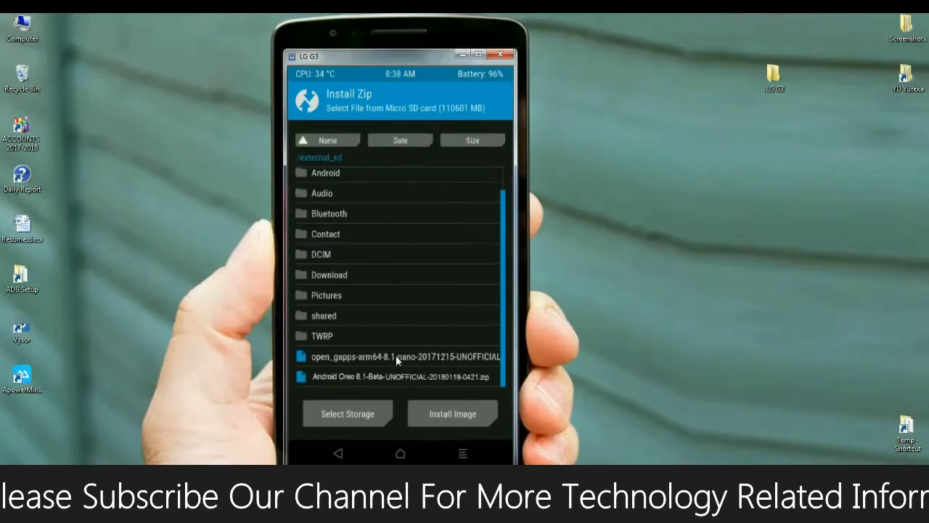
mouse_move(760, 83)
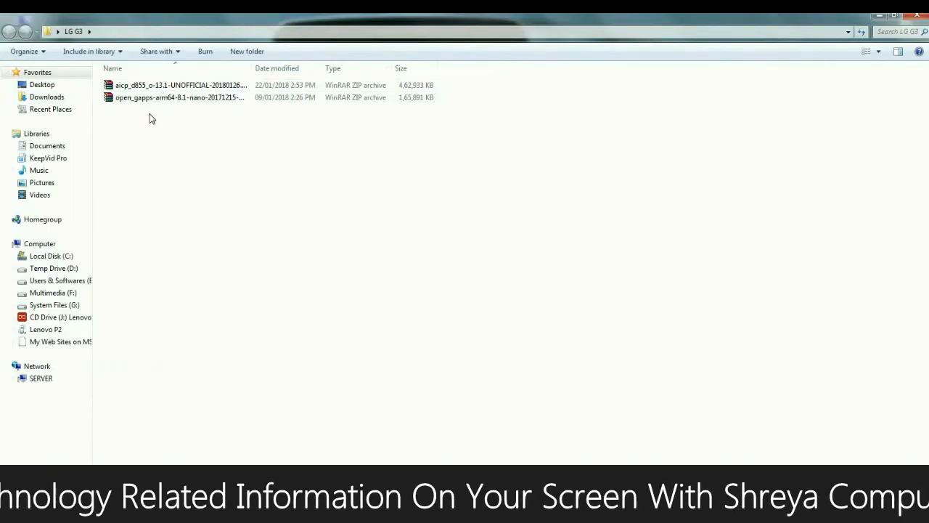
mouse_move(177, 85)
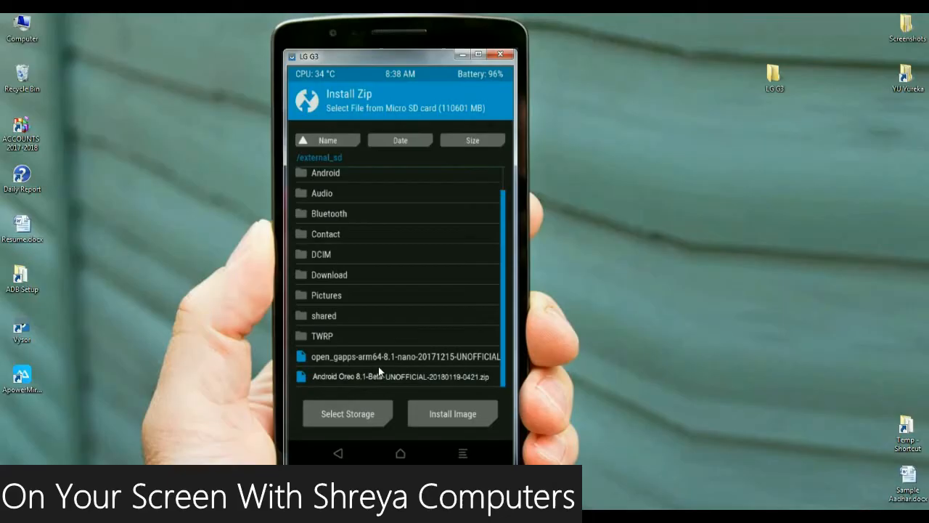
- Flash the Open GApps arm64 8.1 nano zip
click(400, 355)
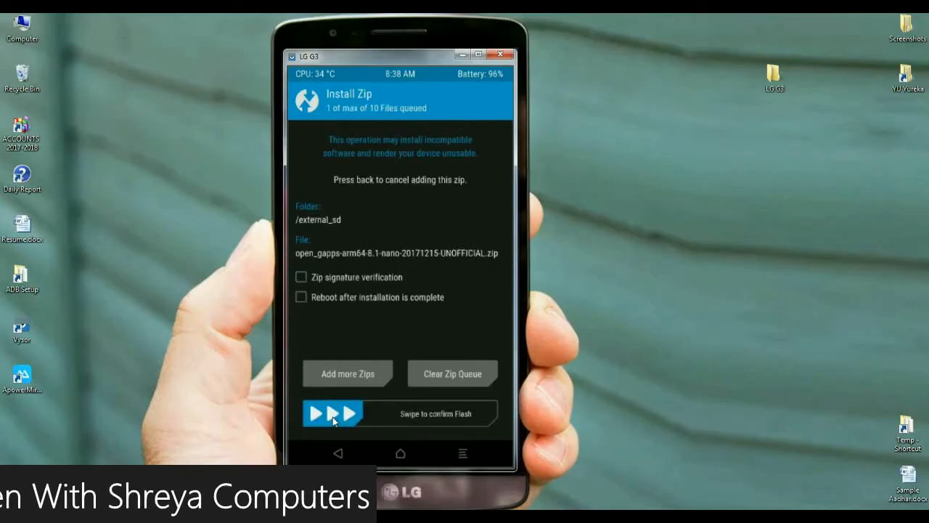
drag(319, 414, 428, 414)
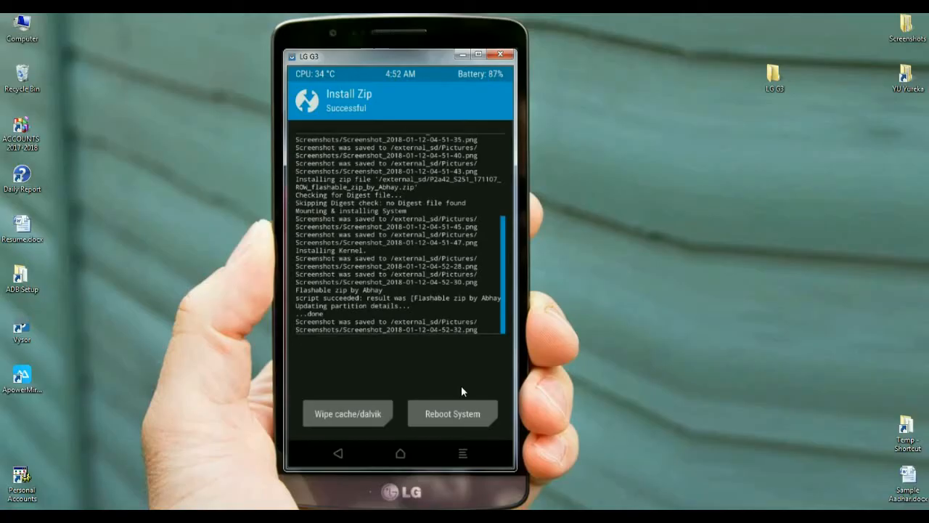
mouse_move(410, 429)
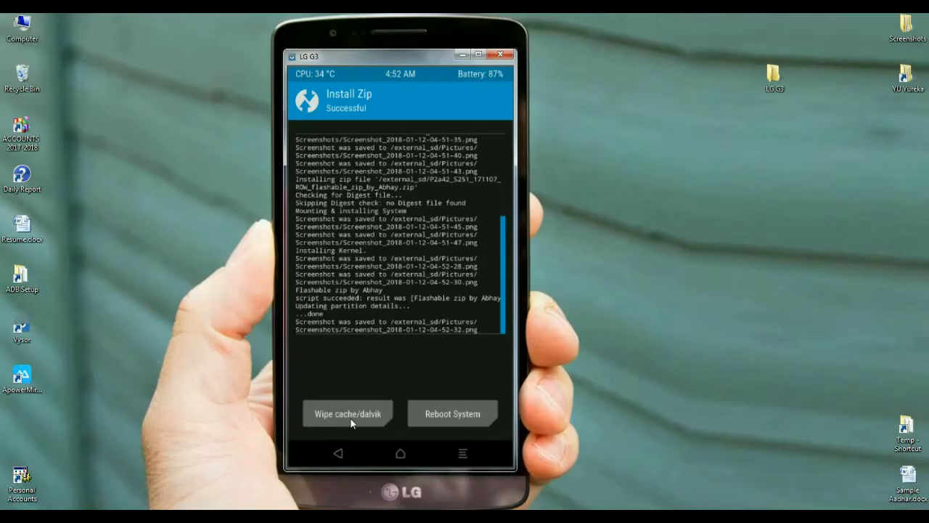
- Wipe the Cache and Dalvik cache after the ROM and GApps installs
click(346, 413)
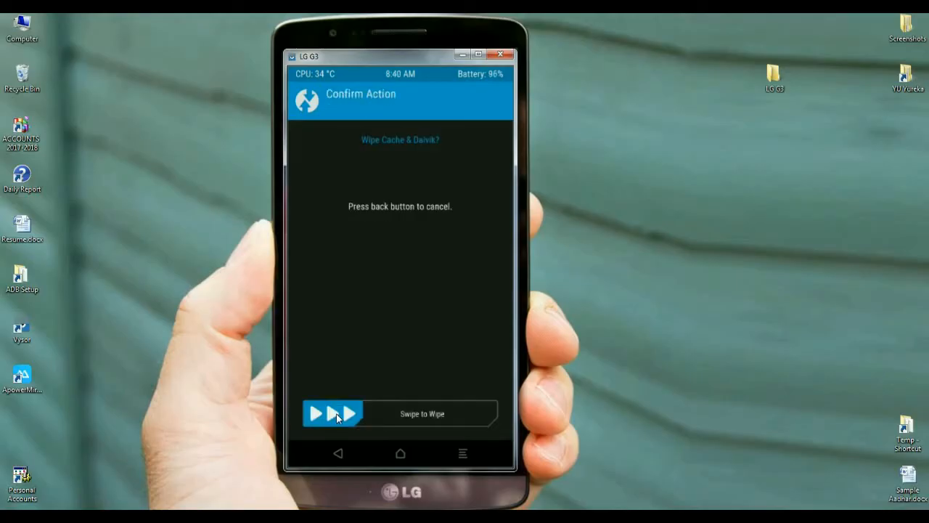
drag(331, 412, 418, 412)
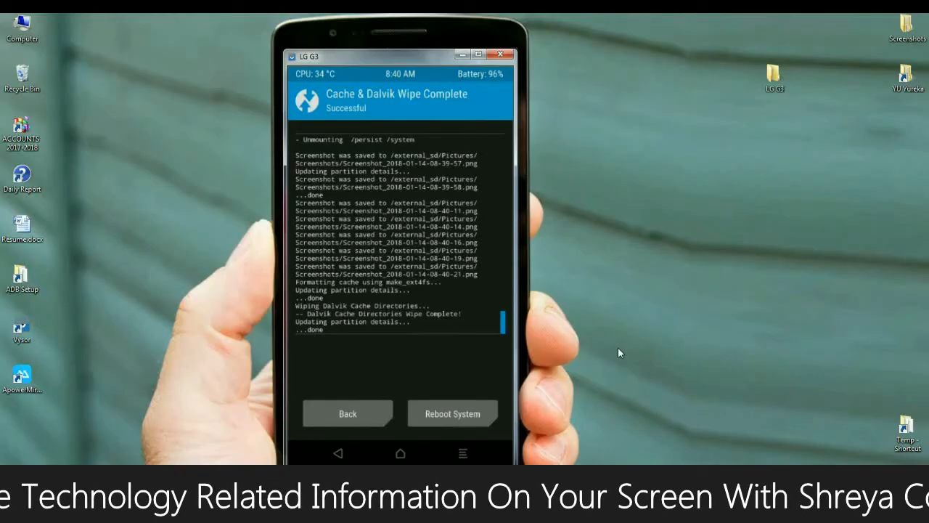
- Reboot into the installed Oreo 8.1 system and bring up its Settings screen
click(453, 412)
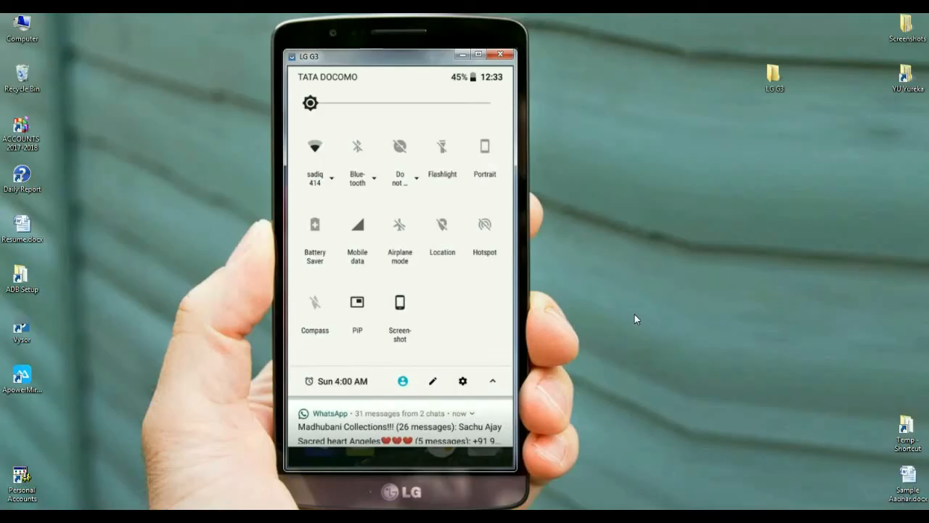
click(461, 380)
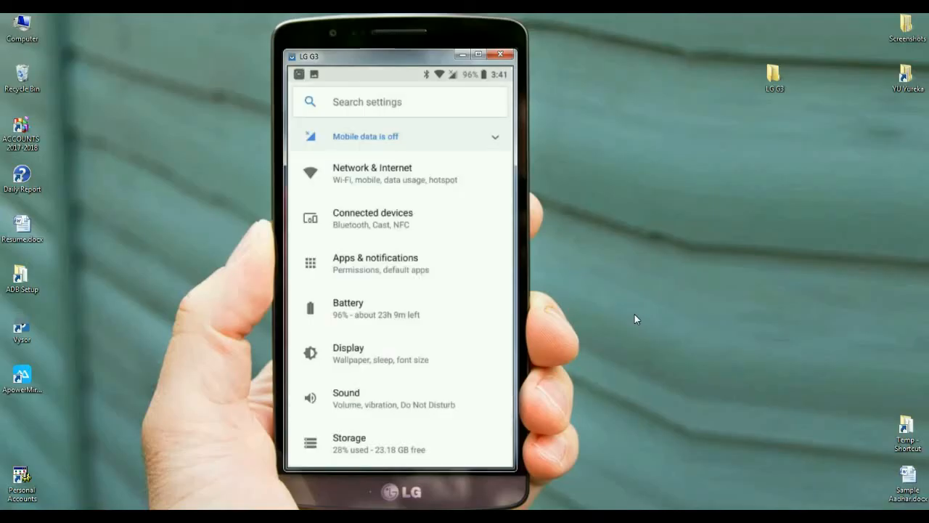